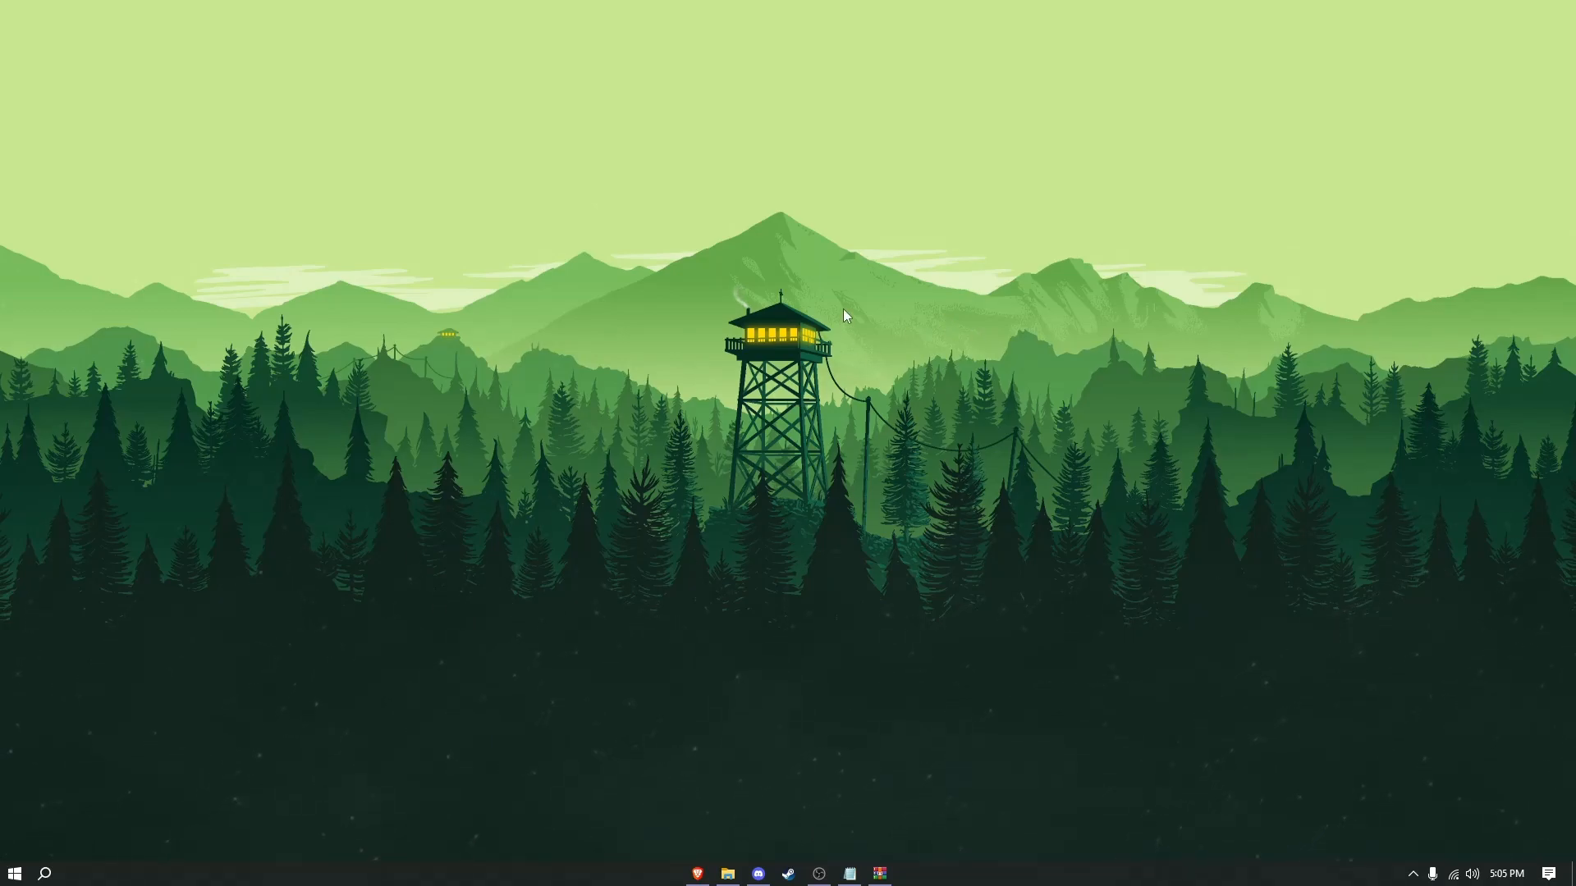
{"action": "mouse_move", "coordinate": [813, 261]}
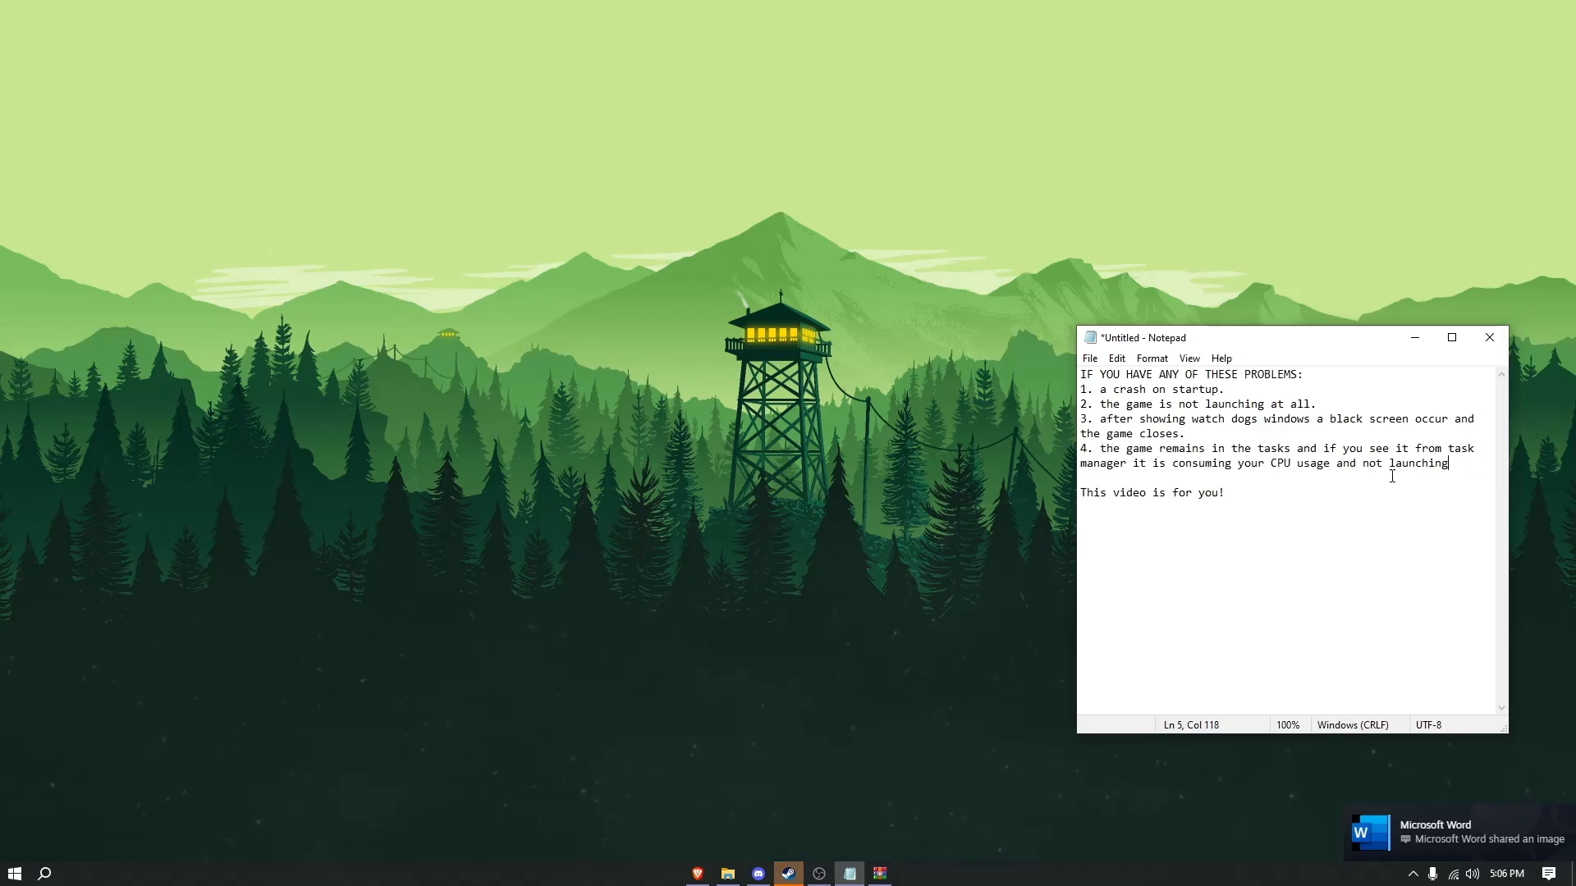
{"action": "mouse_move", "coordinate": [1490, 468]}
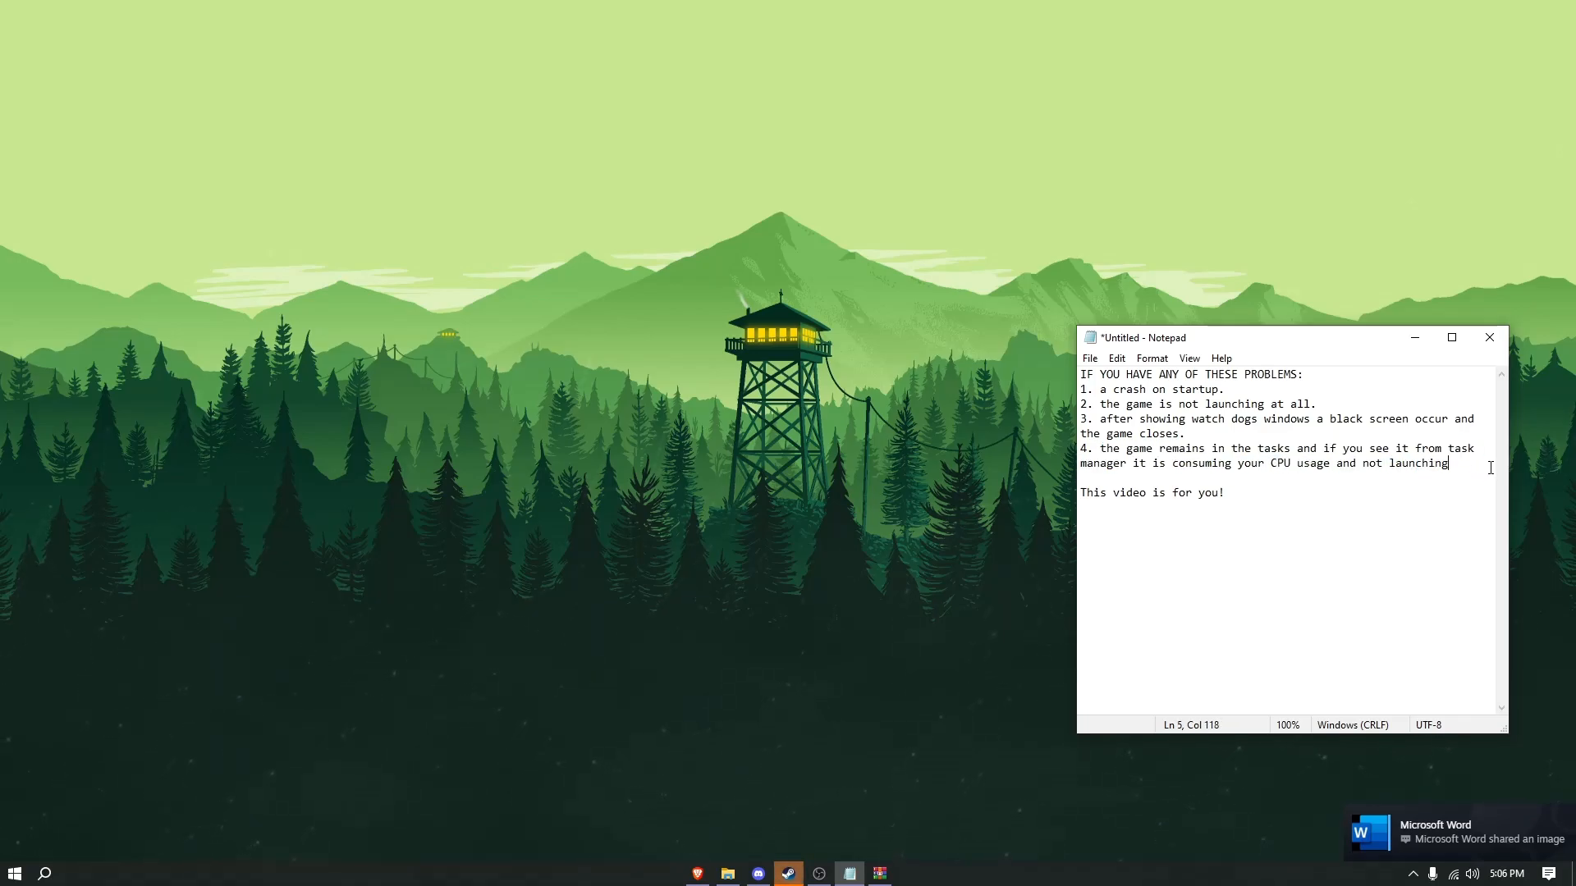
Step: Select the line in the Notepad note saying the game won't launch
{"action": "triple_click", "coordinate": [1151, 493]}
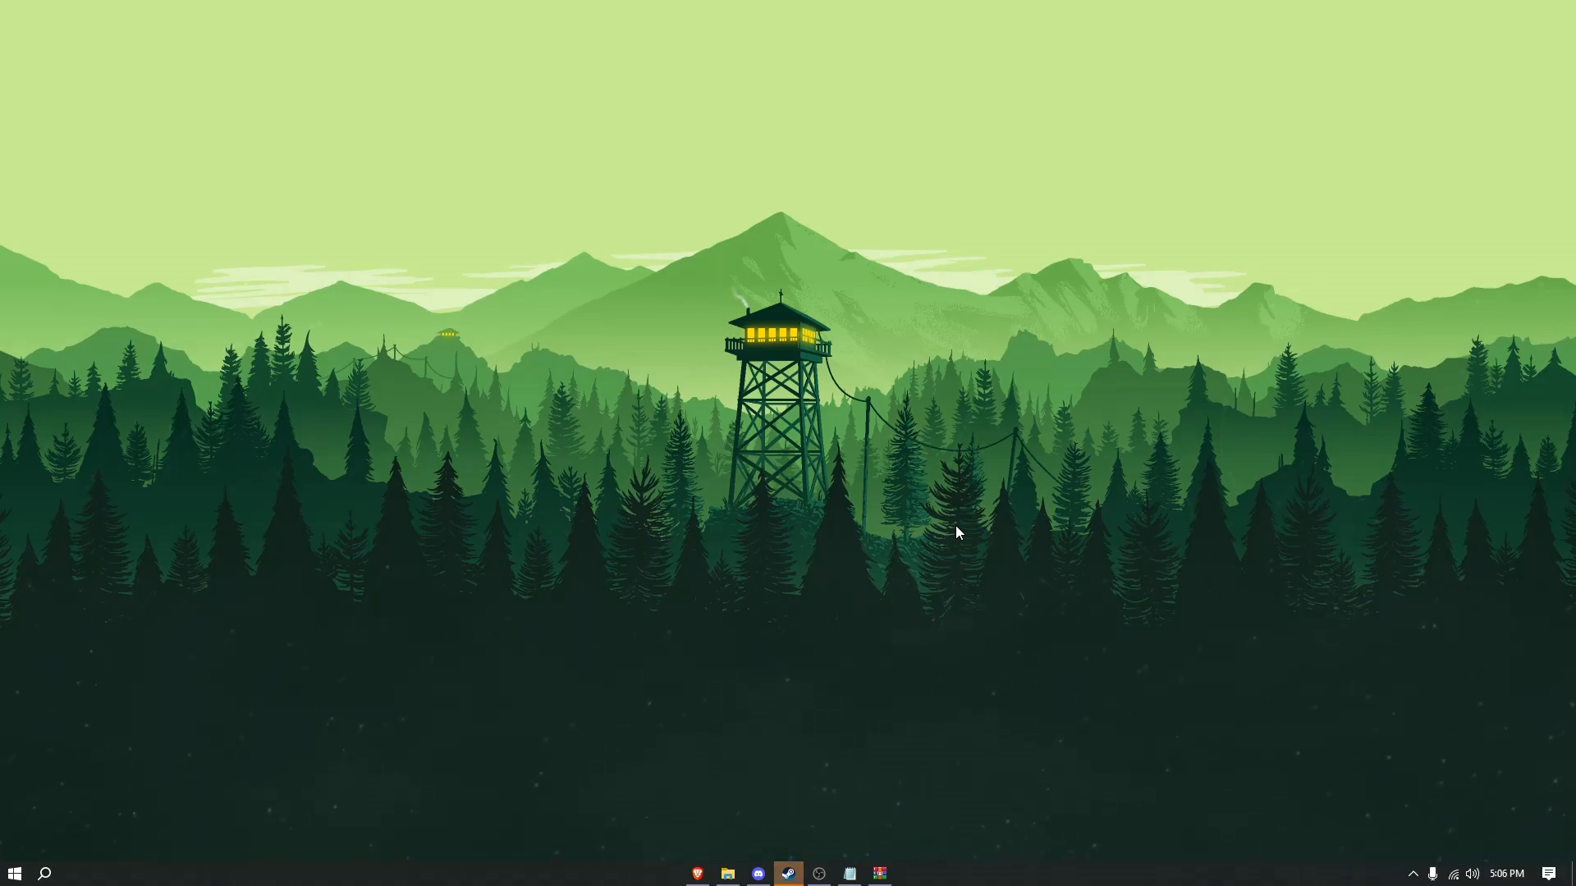
Step: Search 'watch dogs' in Start and open the shortcut's target bin folder
{"action": "left_click", "coordinate": [726, 873]}
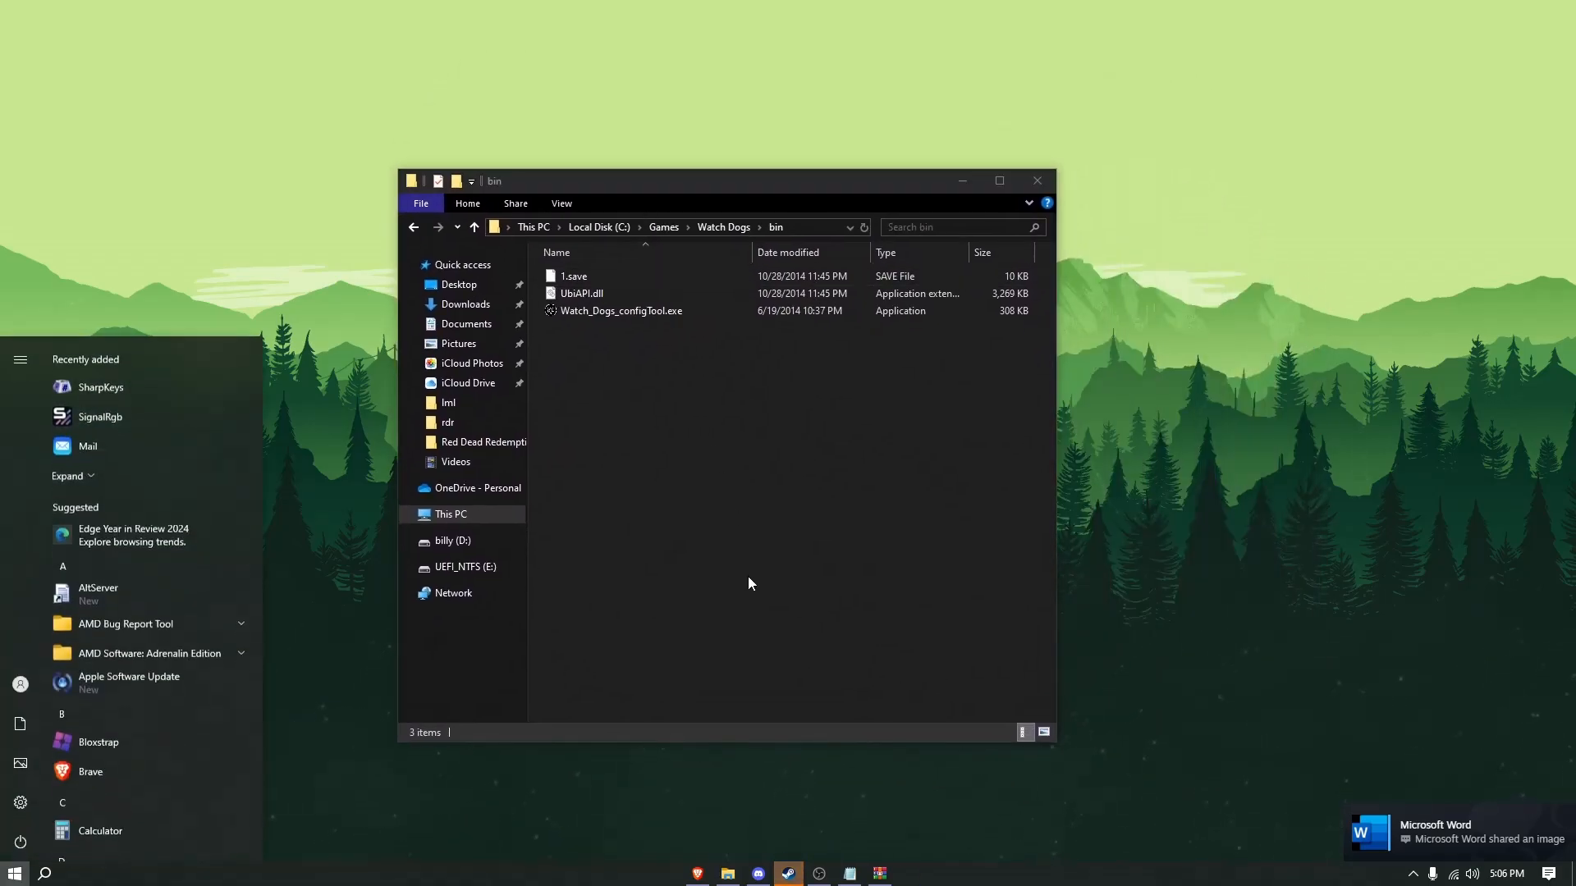
{"action": "type", "text": "watch dogs"}
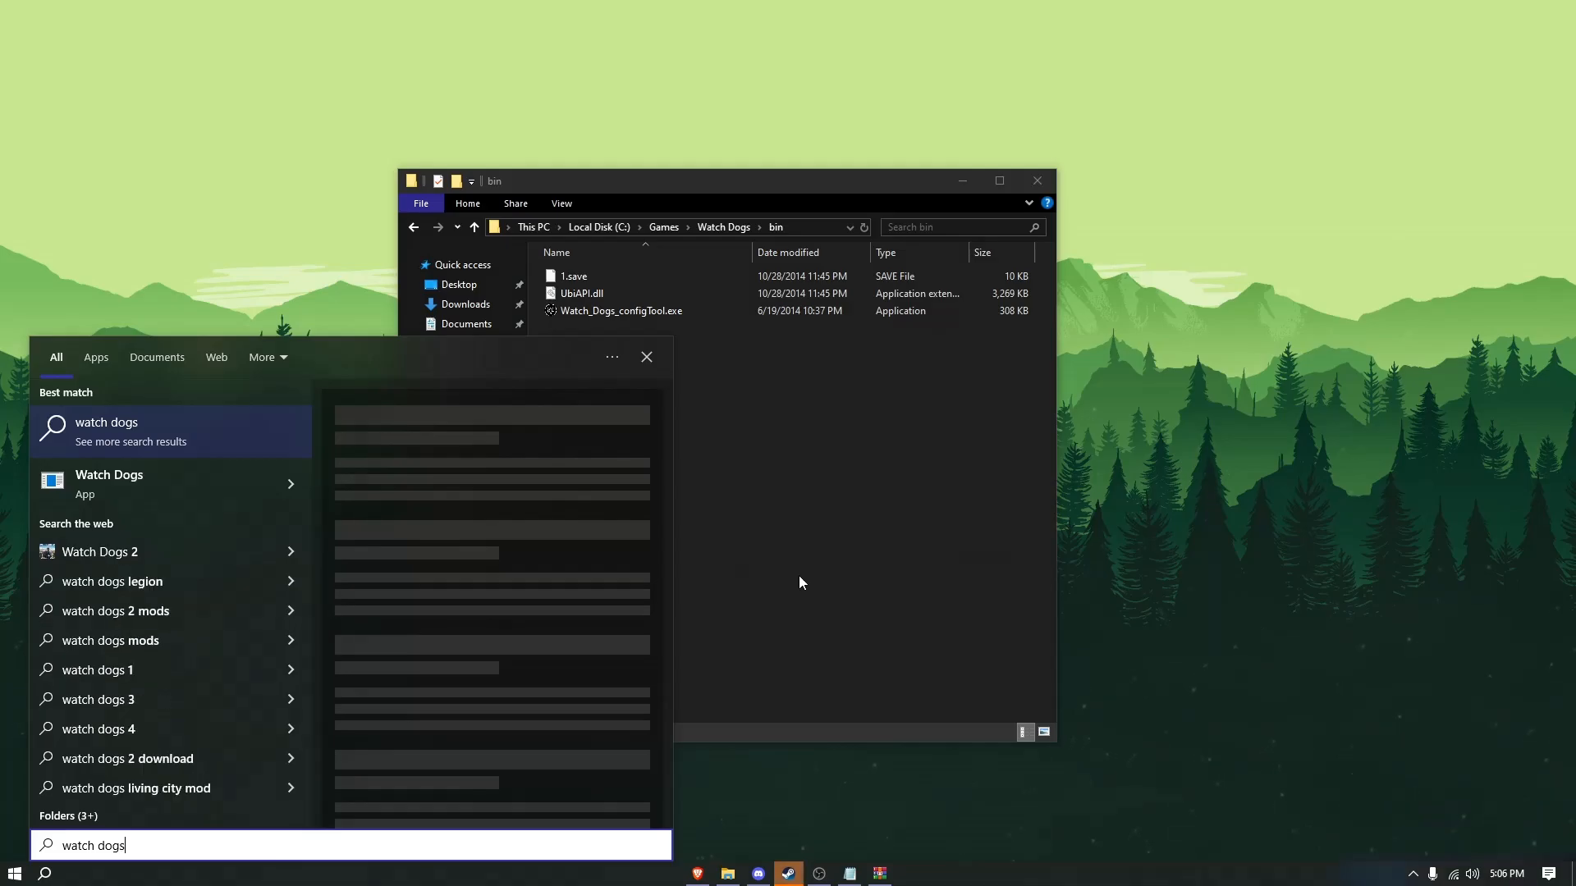
{"action": "left_click", "coordinate": [109, 484]}
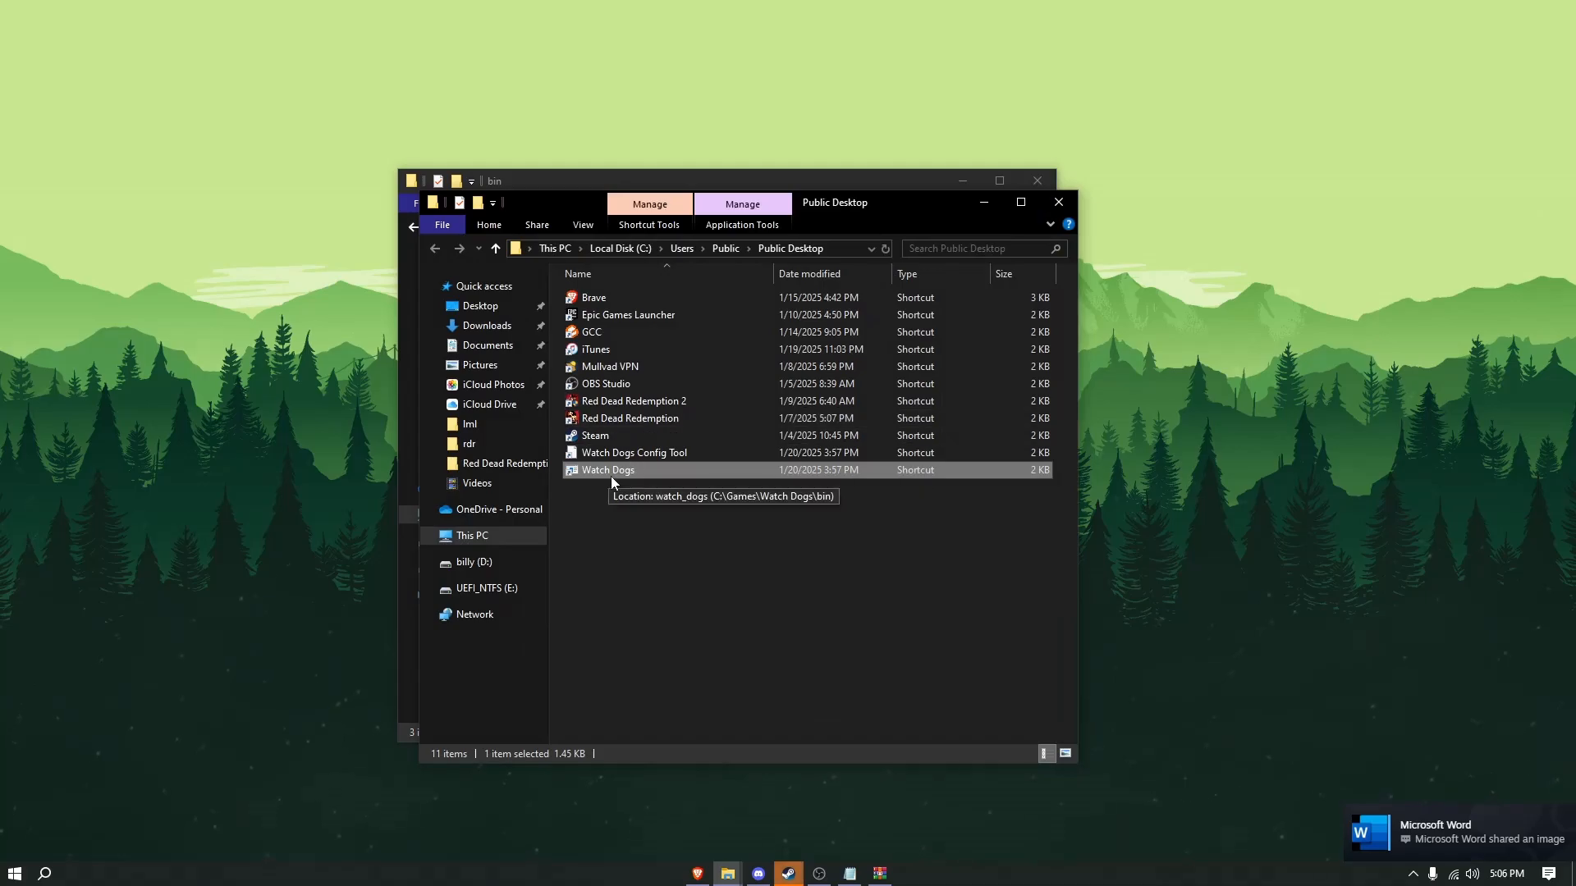
{"action": "right_click", "coordinate": [608, 470]}
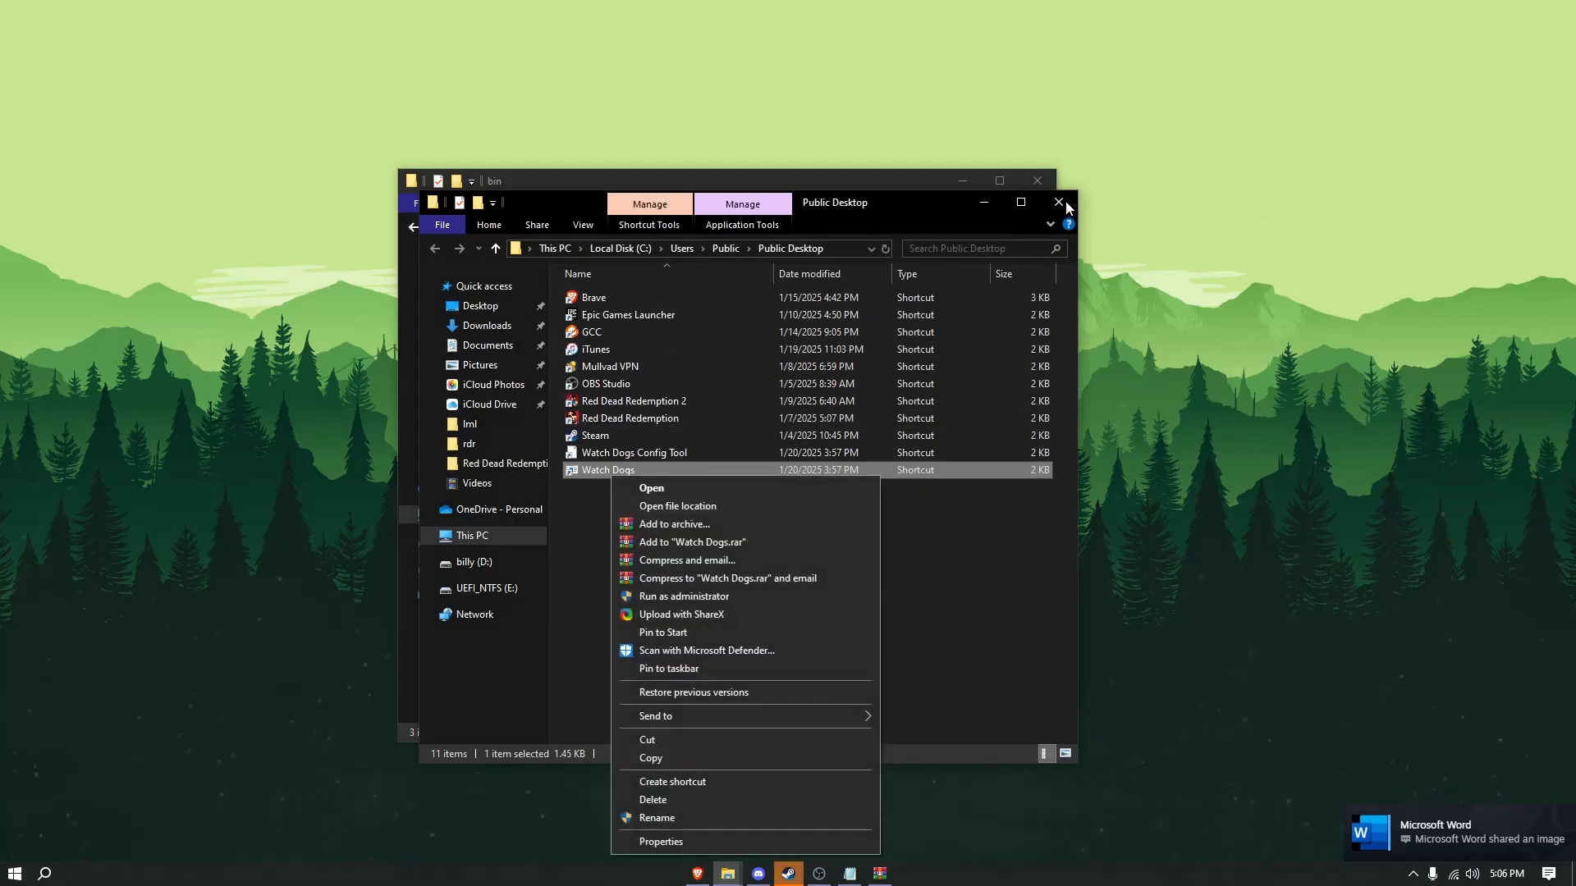
{"action": "left_click", "coordinate": [677, 506]}
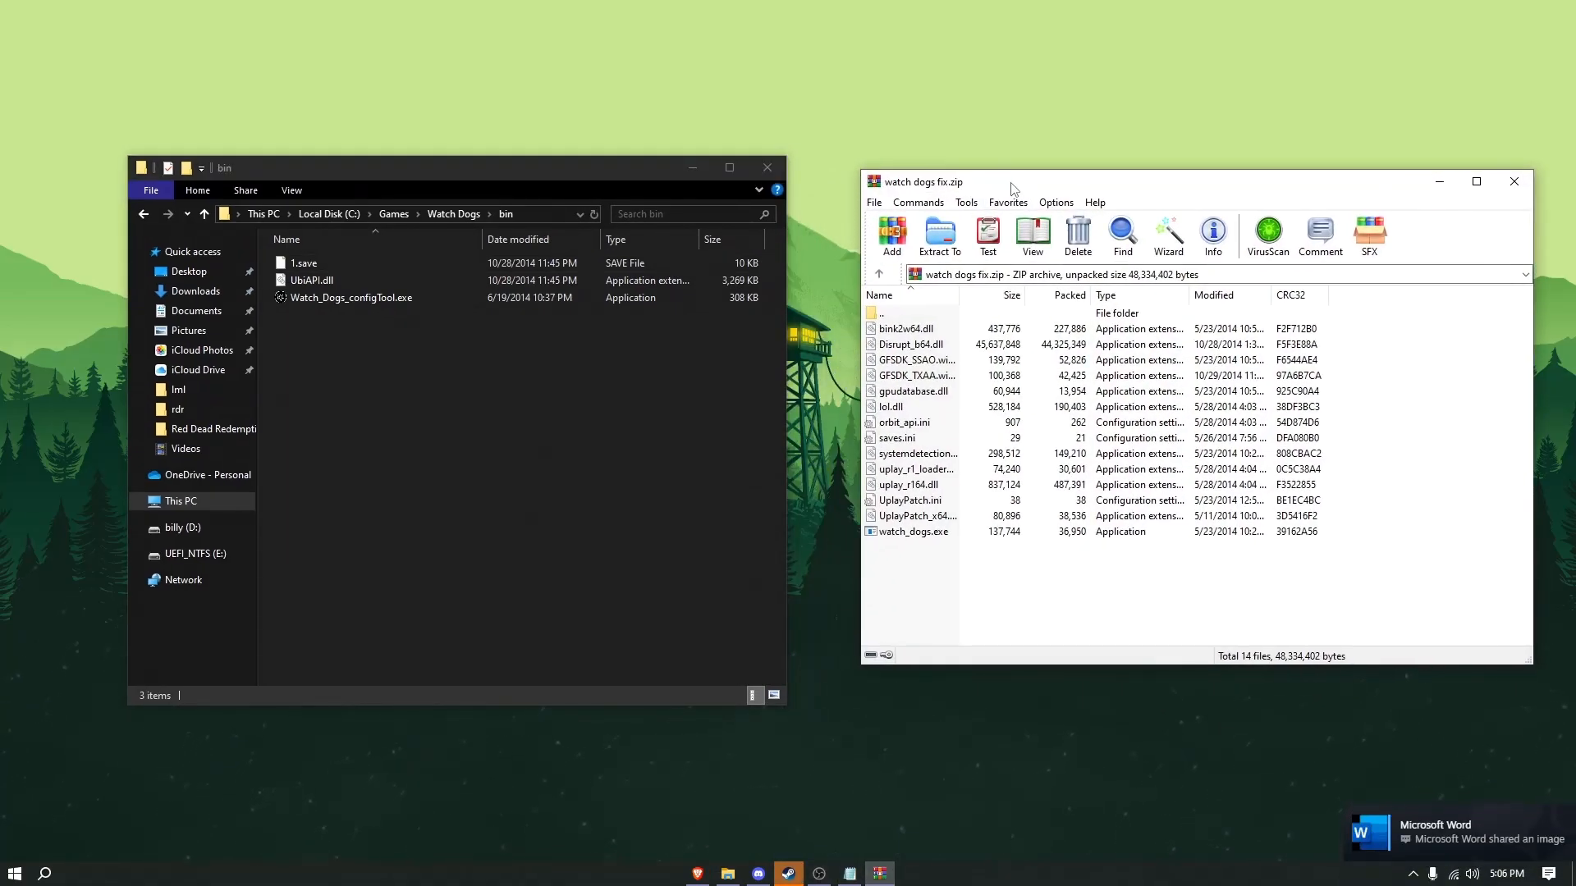
{"action": "mouse_move", "coordinate": [918, 668]}
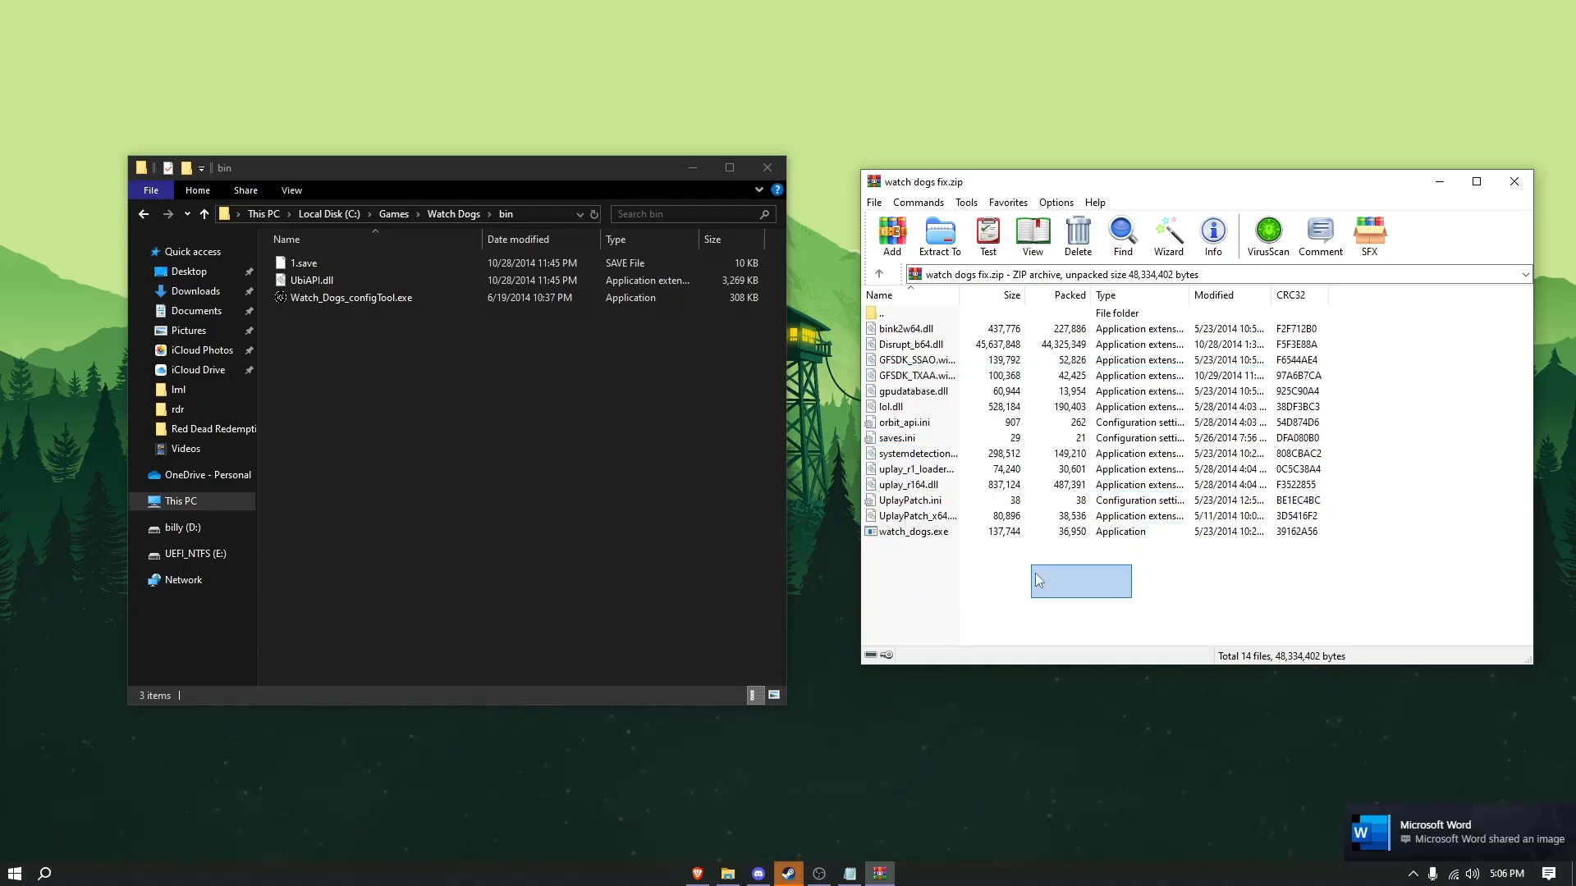
Step: Extract the fourteen fix files from watch dogs fix.zip into bin and close WinRAR
{"action": "left_click", "coordinate": [1215, 624]}
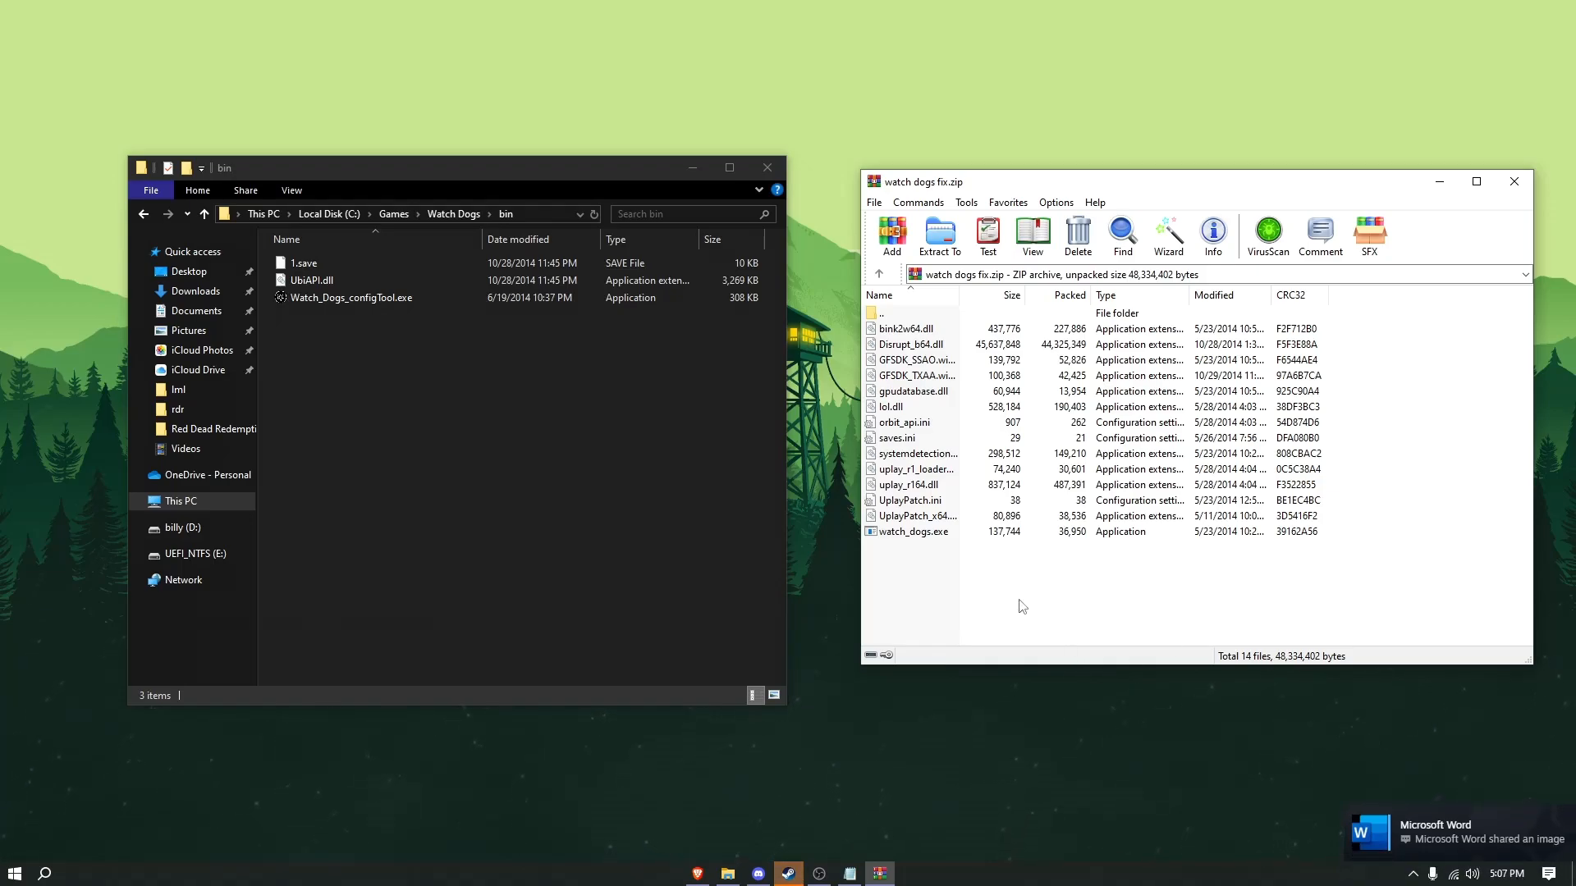
{"action": "mouse_move", "coordinate": [1034, 589]}
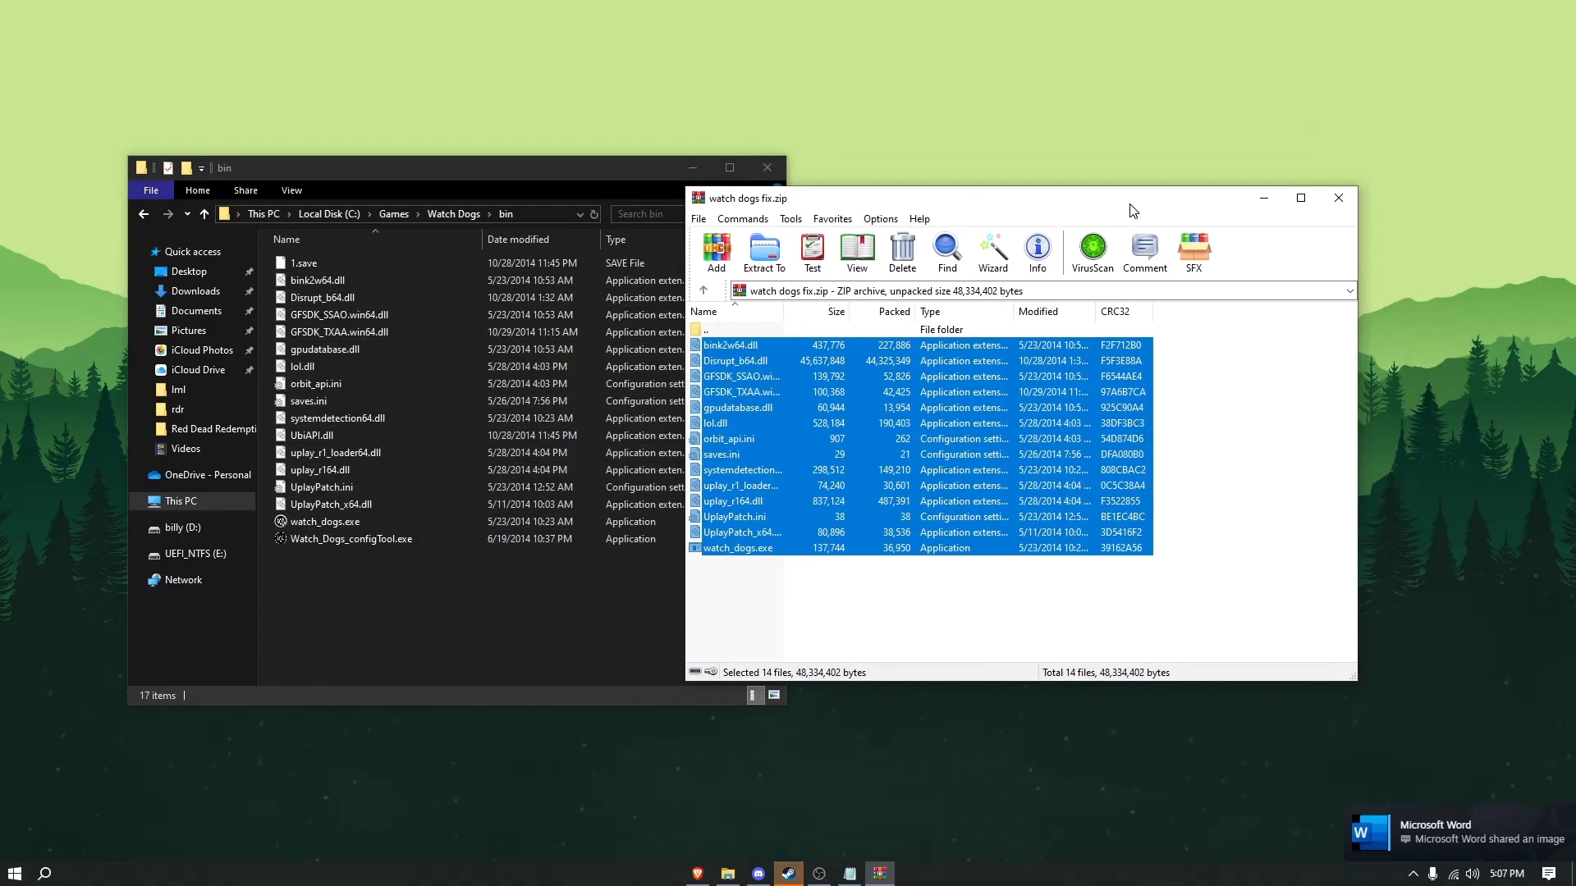
{"action": "left_click", "coordinate": [1339, 197]}
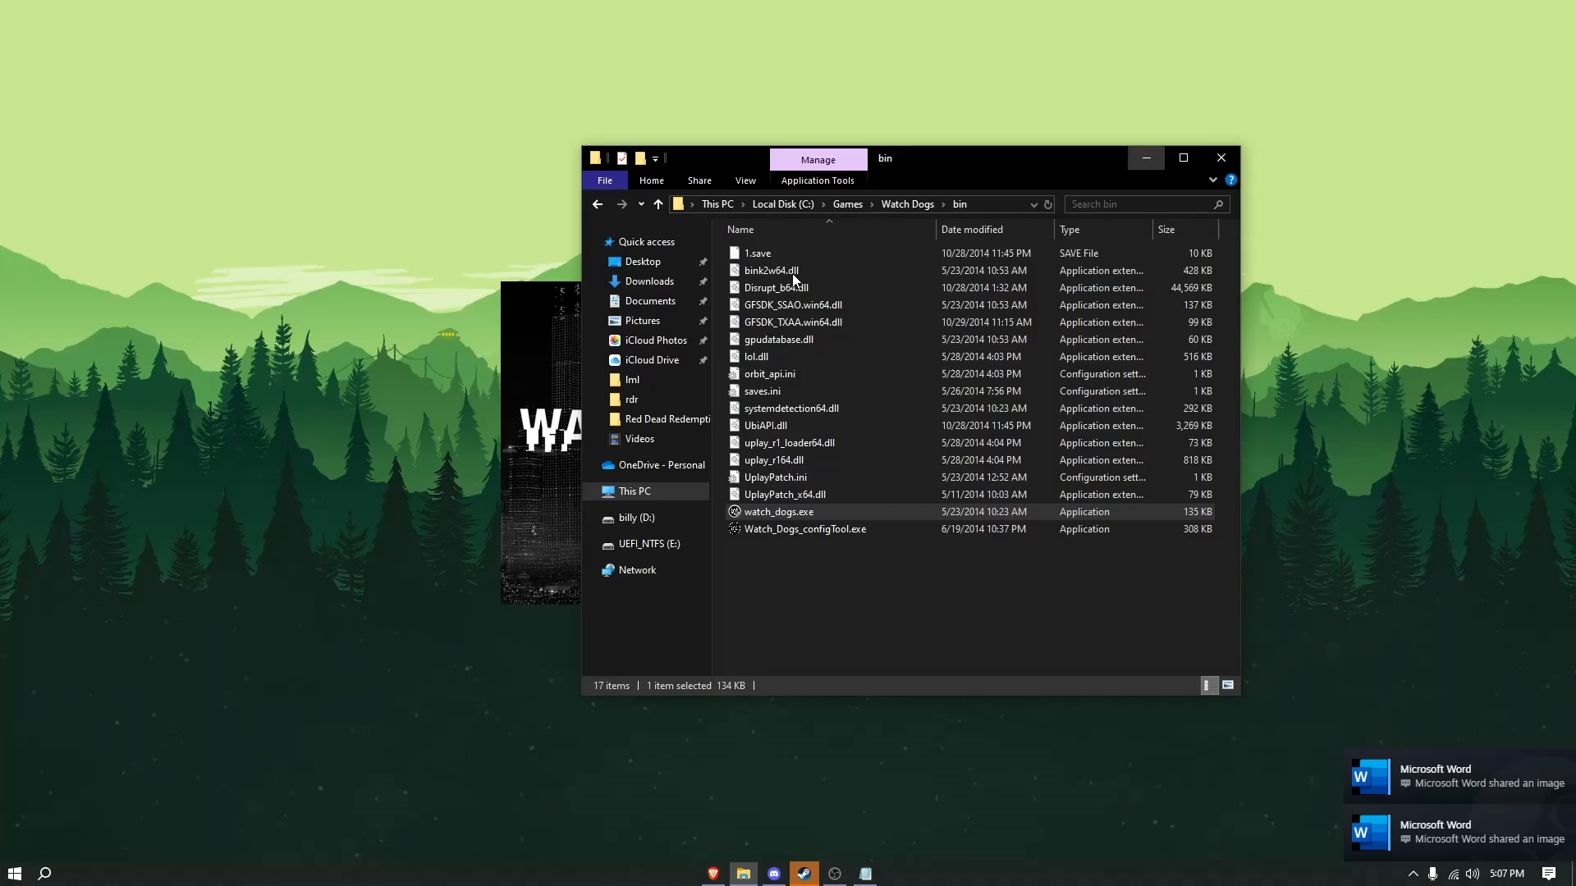
{"action": "mouse_move", "coordinate": [451, 331]}
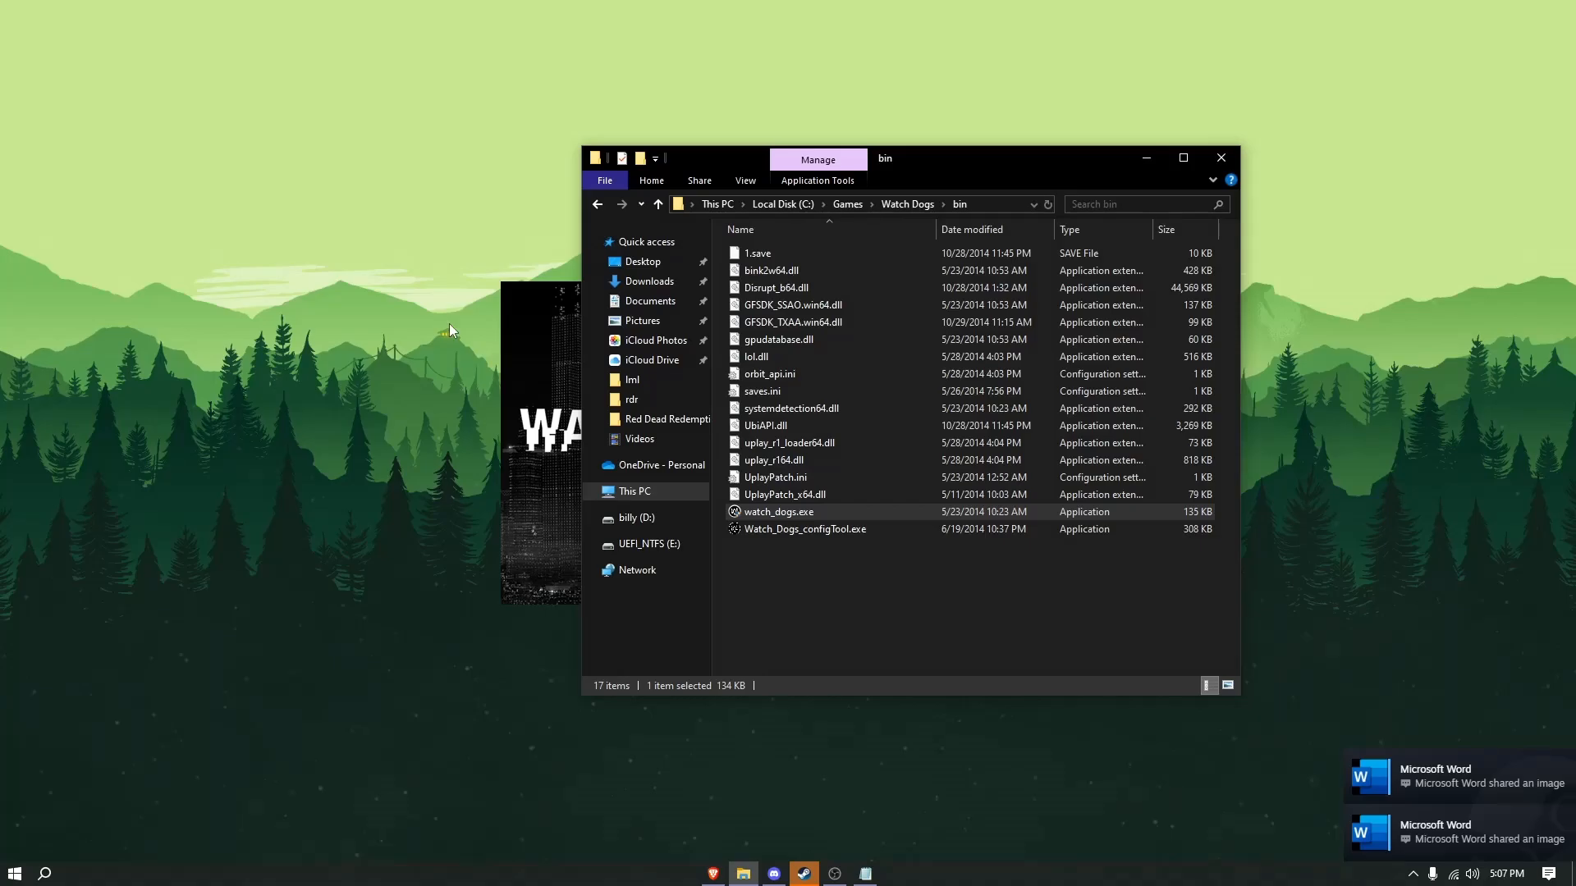
Step: Drag within the Watch Dogs bin folder window in File Explorer
{"action": "left_click_drag", "start_coordinate": [904, 158], "coordinate": [900, 195]}
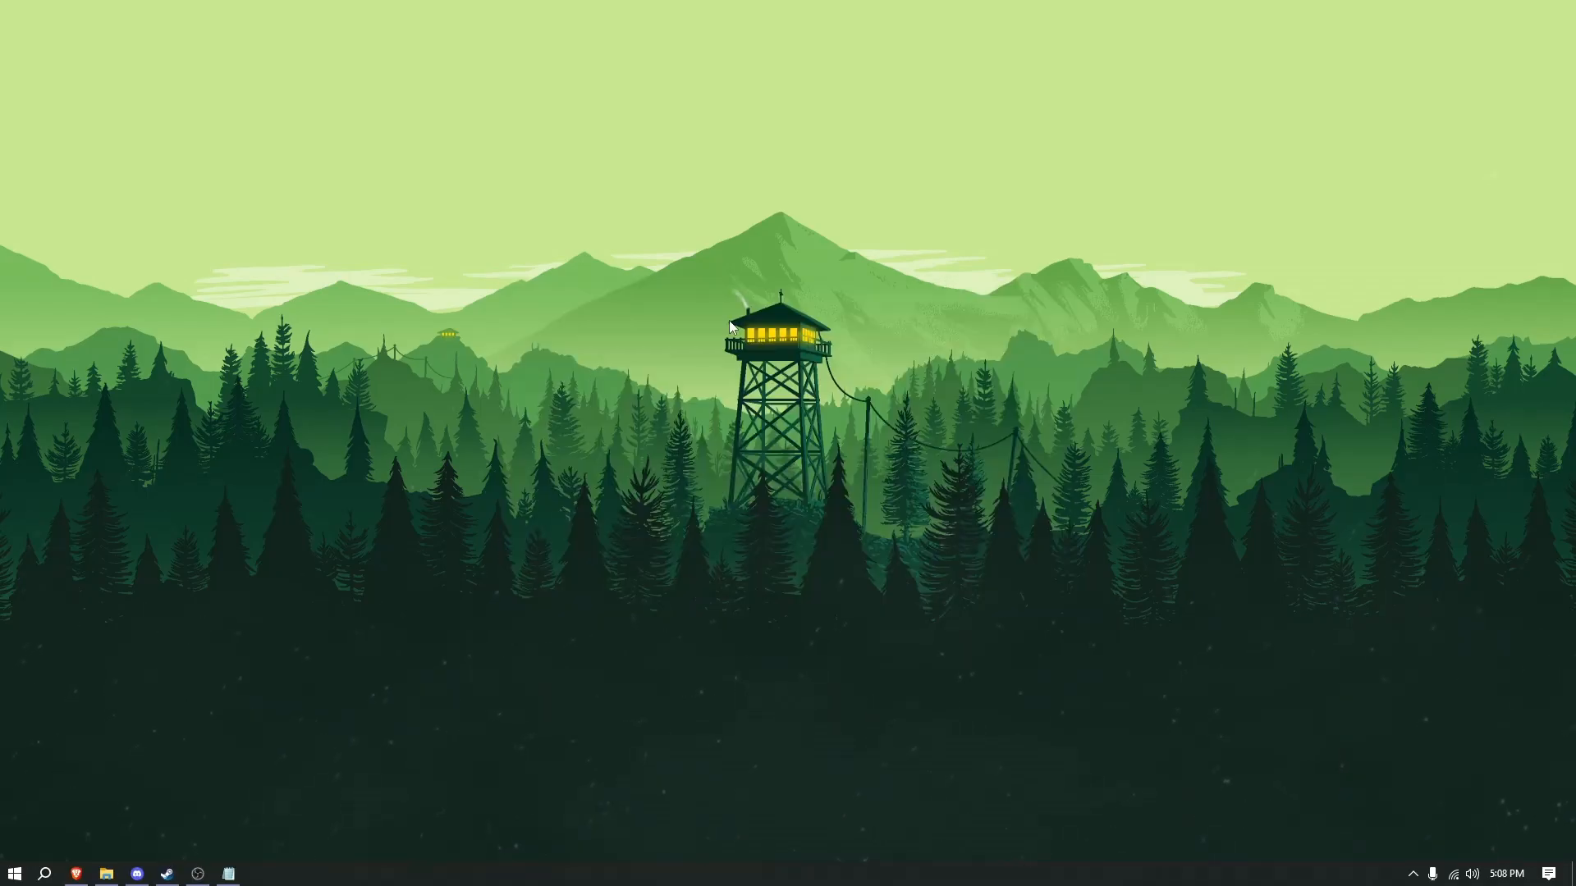
{"action": "mouse_move", "coordinate": [732, 314]}
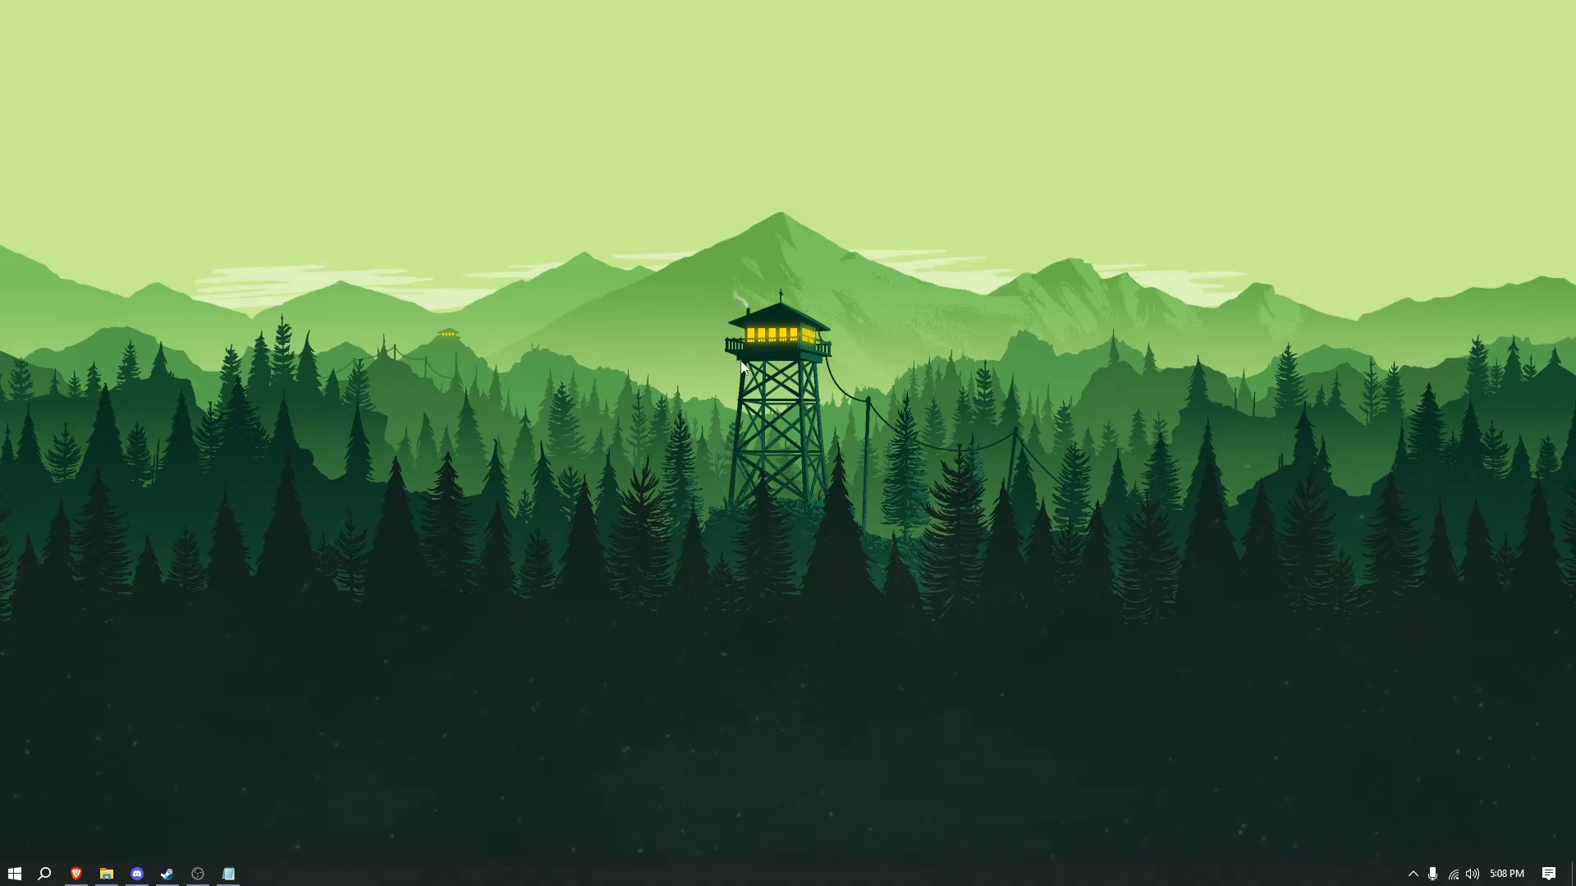
{"action": "mouse_move", "coordinate": [689, 447]}
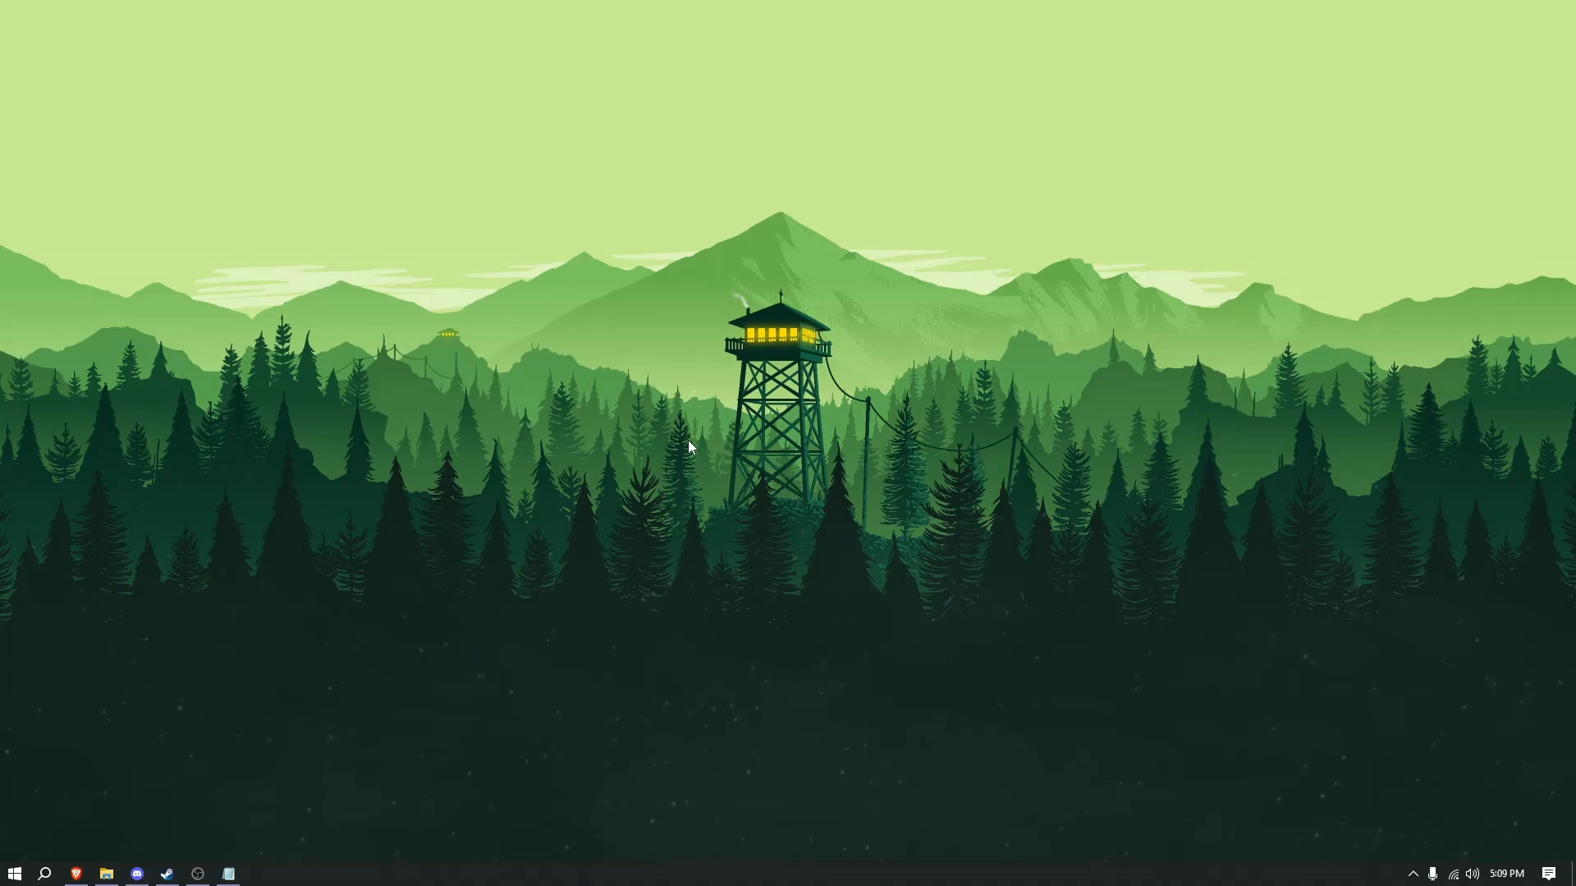